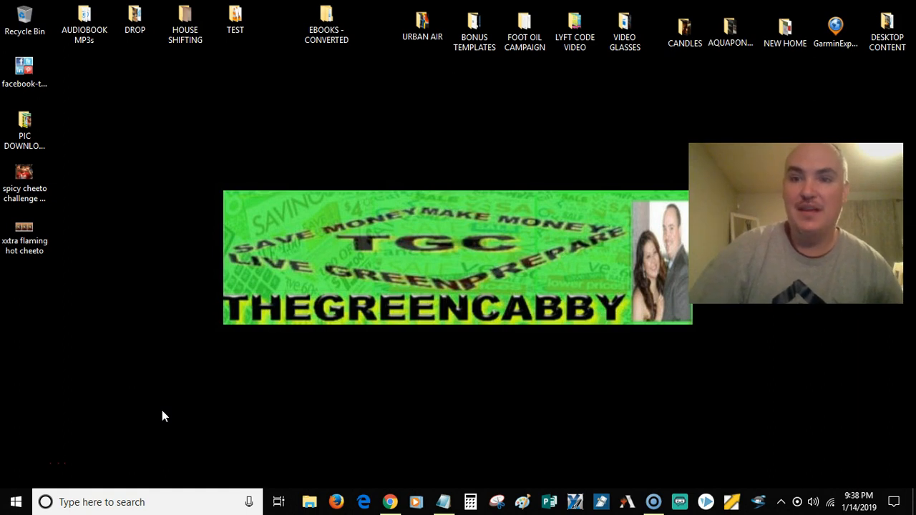
pyautogui.moveTo(150, 415)
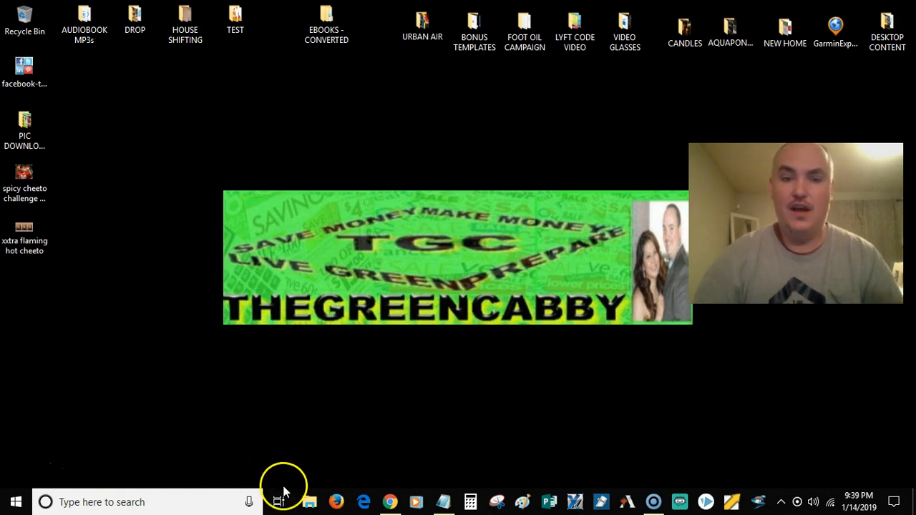
pyautogui.moveTo(412, 494)
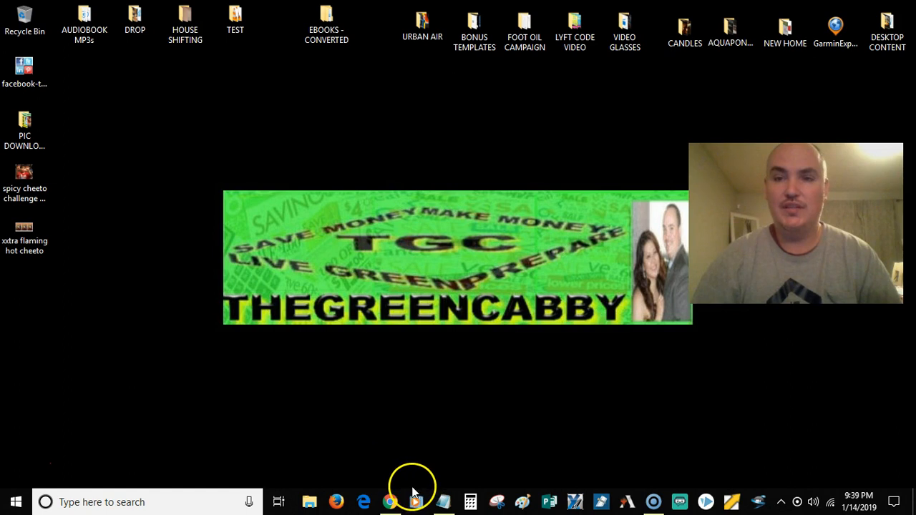
pyautogui.moveTo(423, 458)
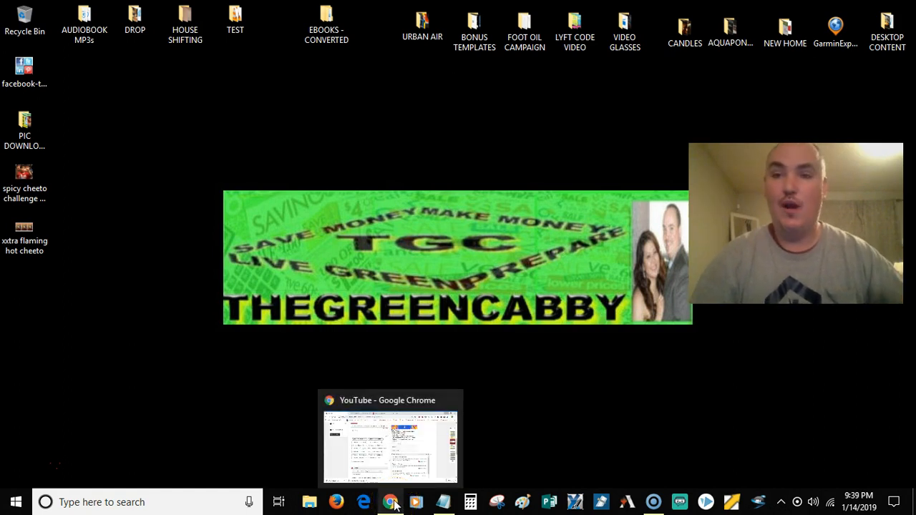
# Step: Bring the YouTube window forward and scroll the video edit page to the Tag Tools panel
pyautogui.click(389, 500)
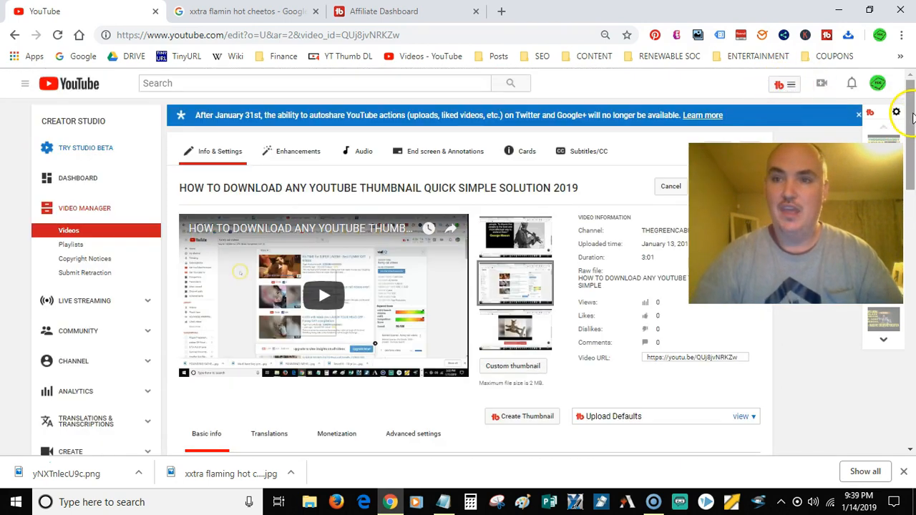
pyautogui.scroll(-3)
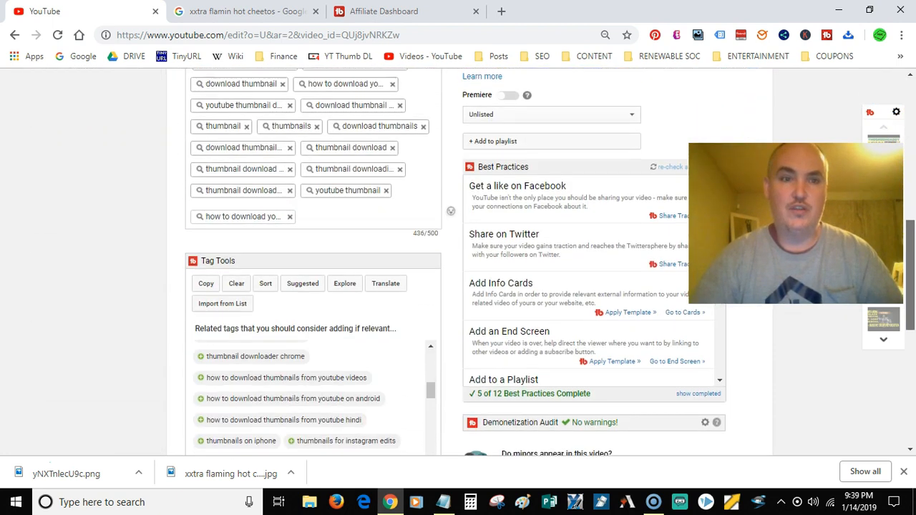
pyautogui.scroll(-3)
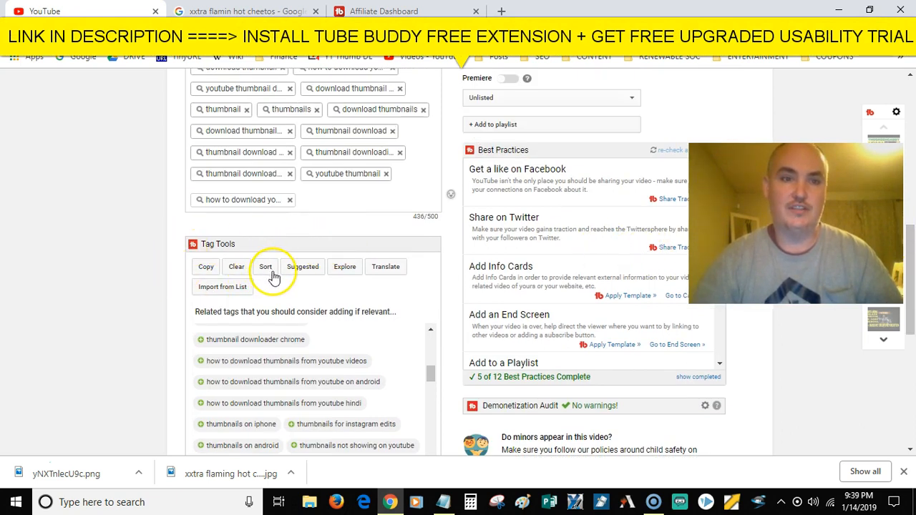
# Step: In Tag Sorter, move 'thumbnail downloader online' up beside 'download thumbnail' and apply the new order
pyautogui.click(266, 266)
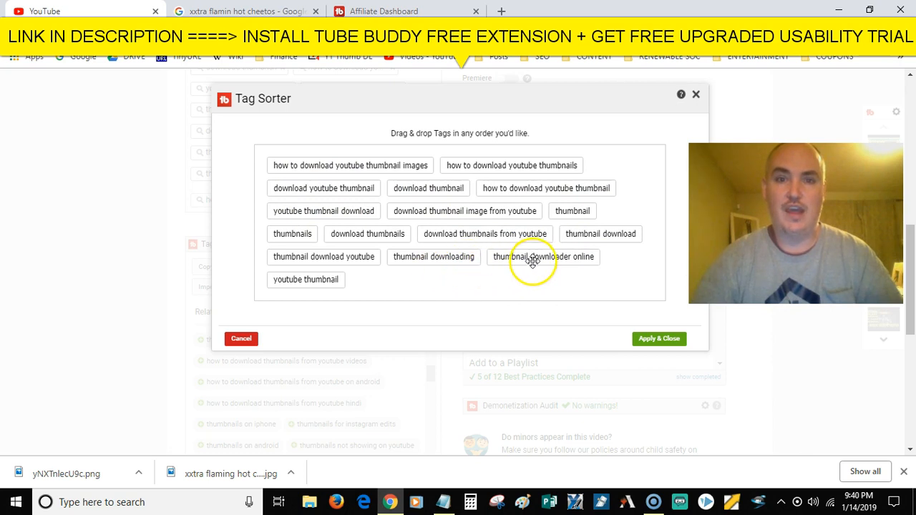
pyautogui.moveTo(543, 256); pyautogui.dragTo(522, 189)
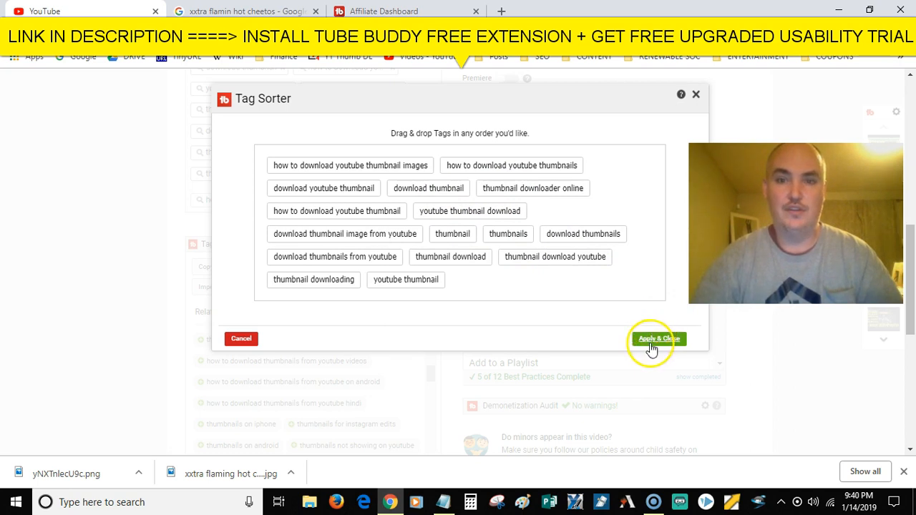
pyautogui.click(657, 338)
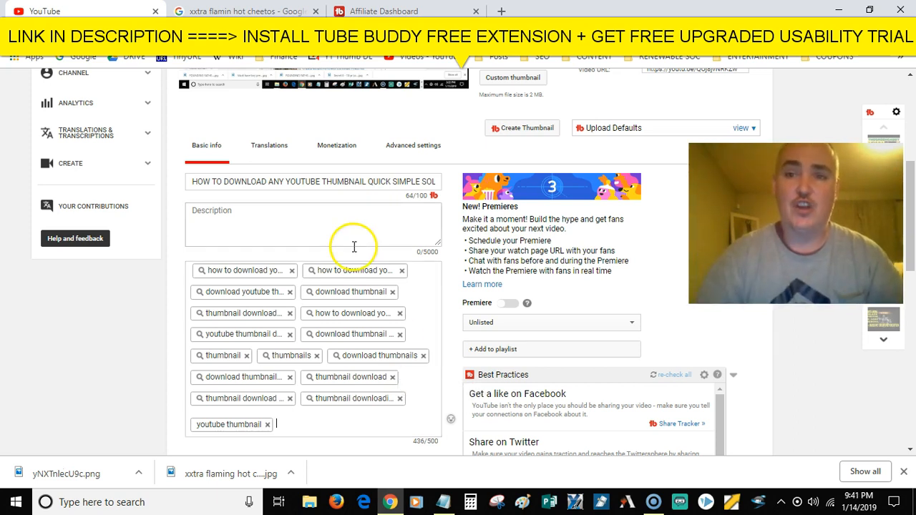
pyautogui.moveTo(179, 329)
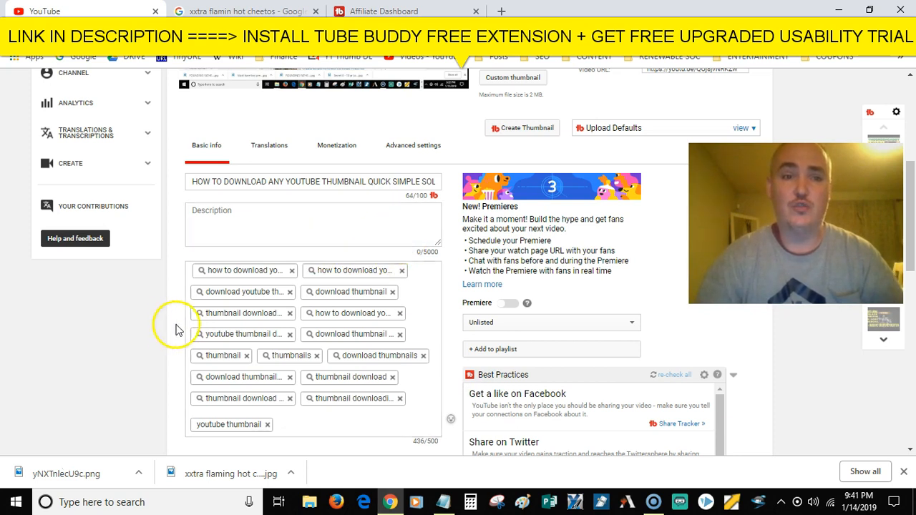
pyautogui.moveTo(621, 261)
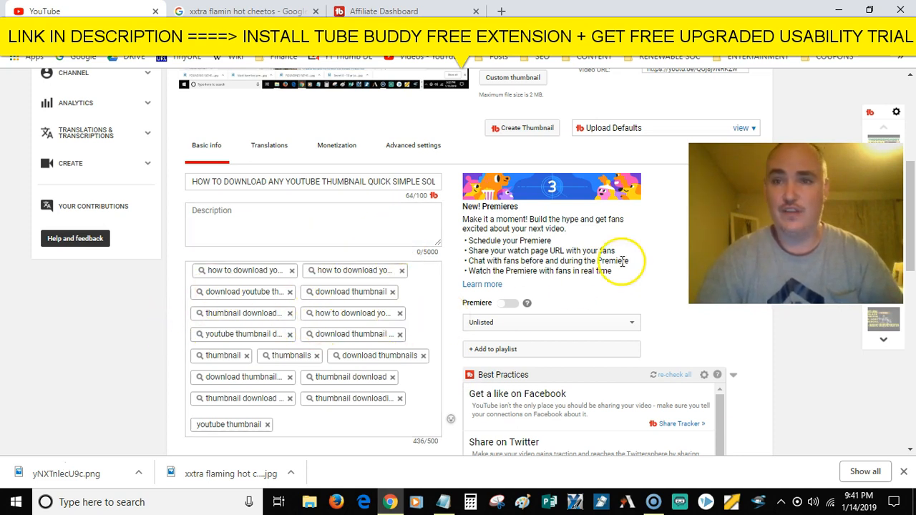